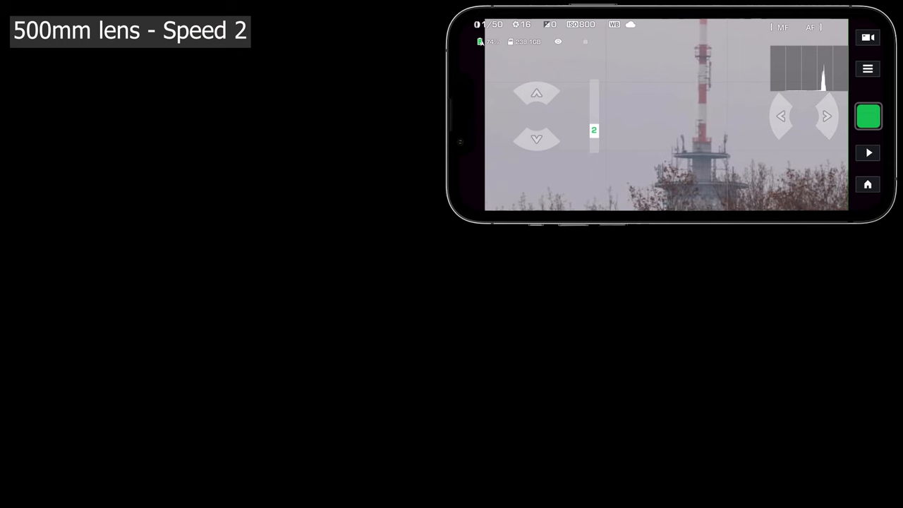
- Start video recording of the tower through the 500mm lens at pan speed 2
{"action": "left_click", "coordinate": [868, 117]}
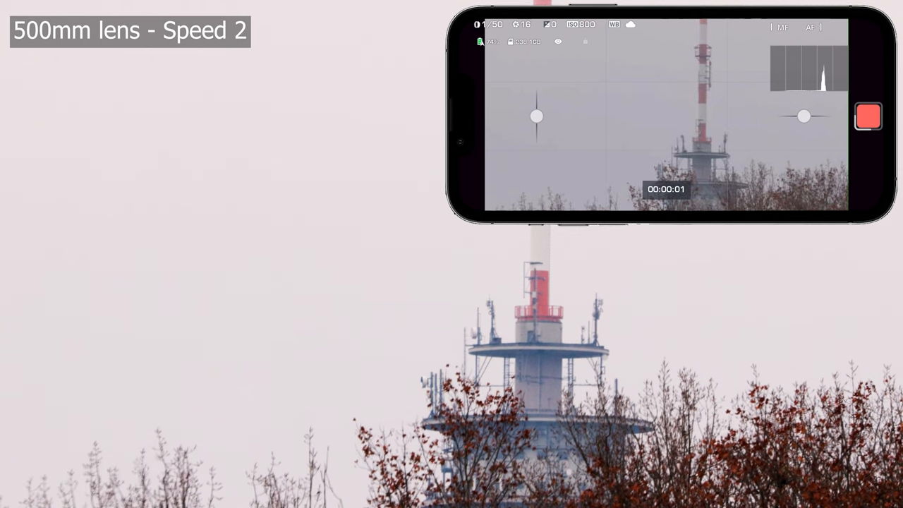